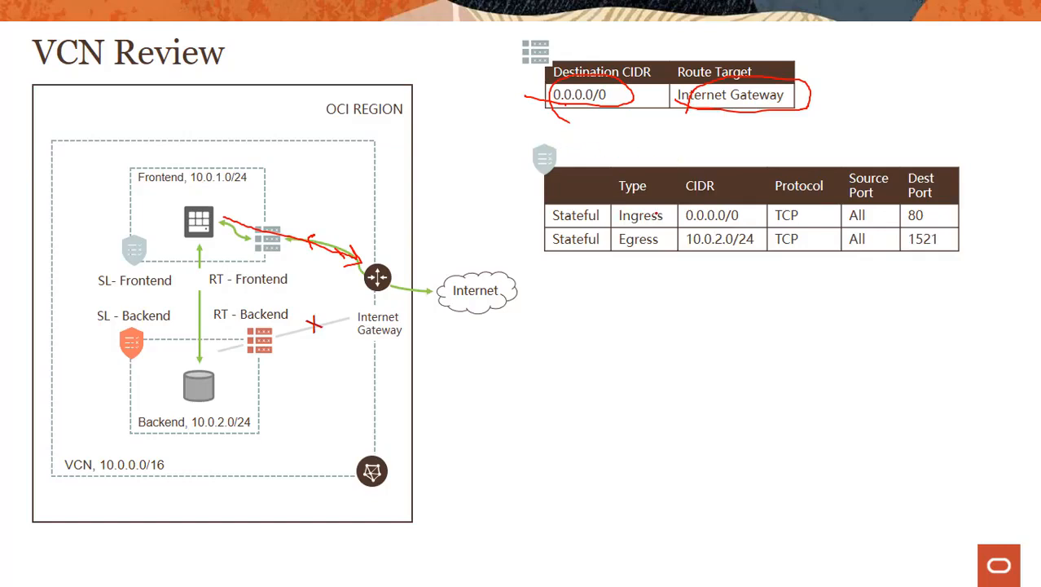
# Circle the ingress rule's 0.0.0.0/0 source and the egress rule's destination port 1521.
pyautogui.moveTo(684, 215); pyautogui.dragTo(741, 215)
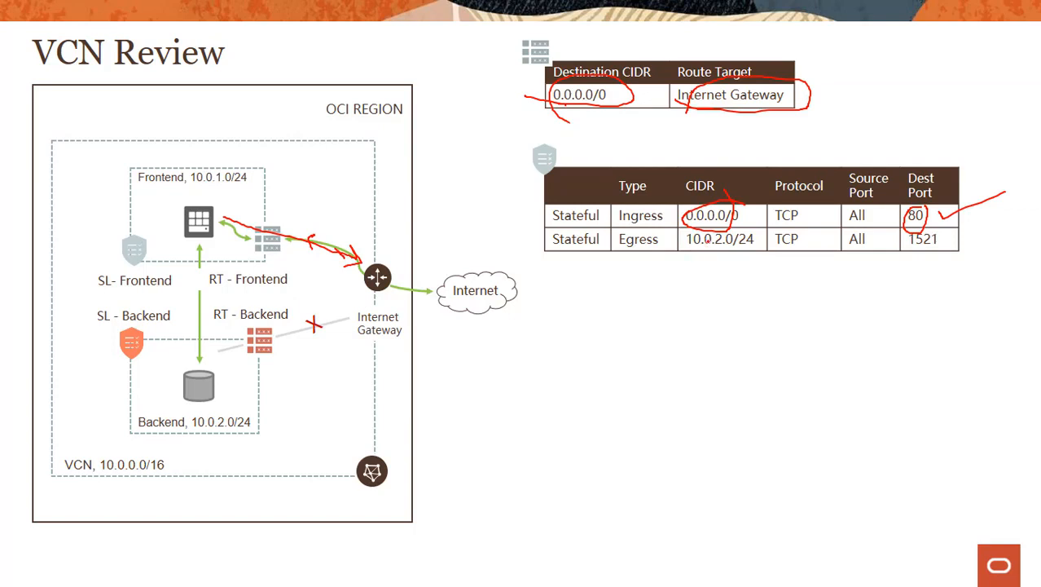
pyautogui.moveTo(204, 408); pyautogui.dragTo(261, 427)
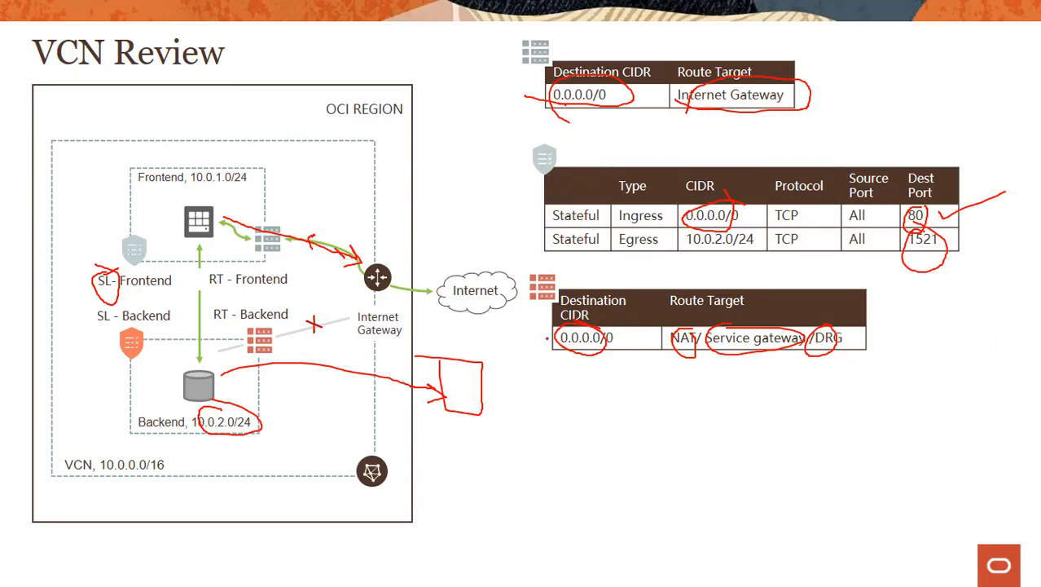
# Underline the backend route table's 0.0.0.0/0 row to NAT, service gateway or DRG.
pyautogui.moveTo(554, 338); pyautogui.dragTo(935, 341)
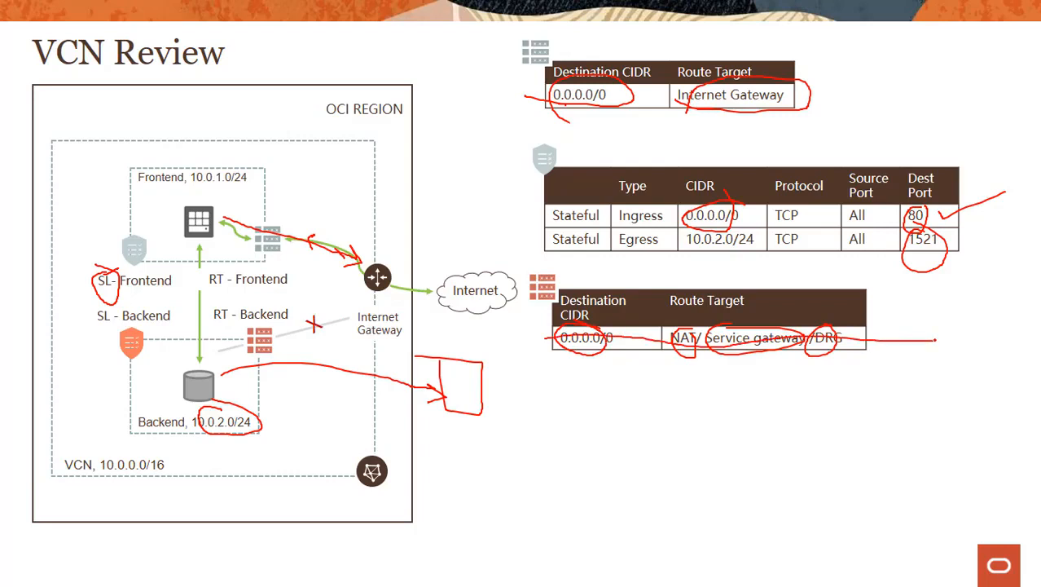